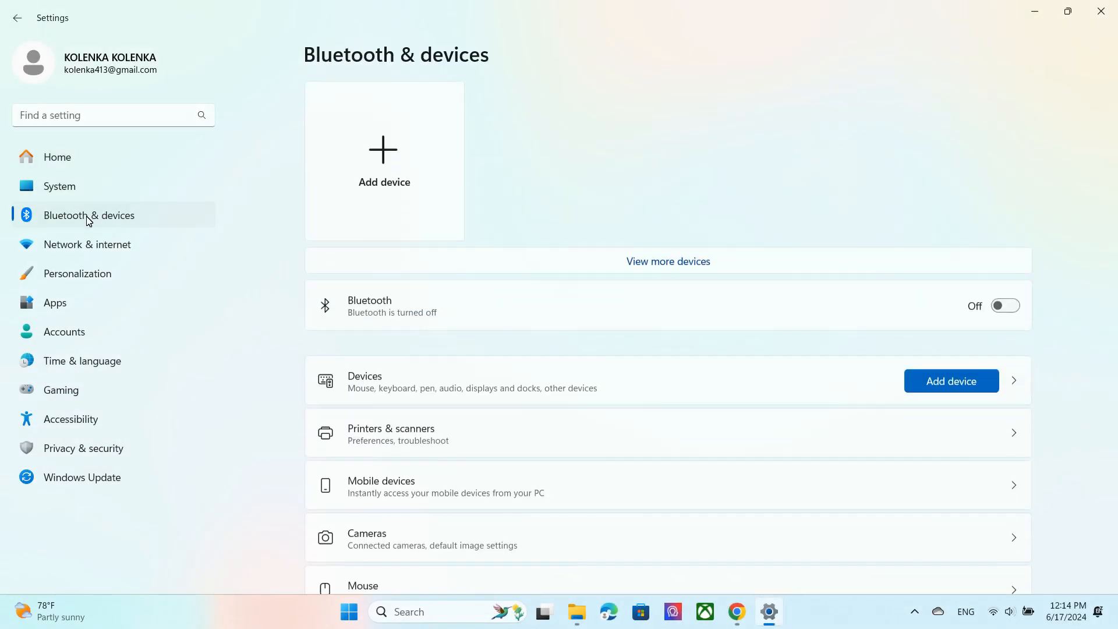
pyautogui.moveTo(1022, 312)
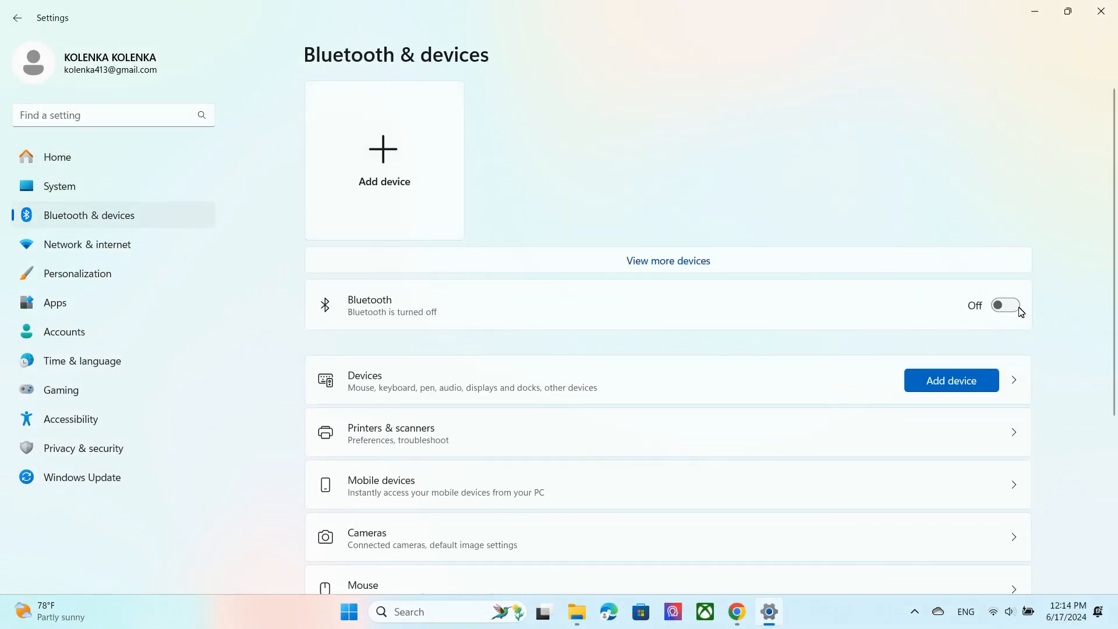
# Switch the Bluetooth toggle to On so the PC becomes discoverable
pyautogui.click(1005, 305)
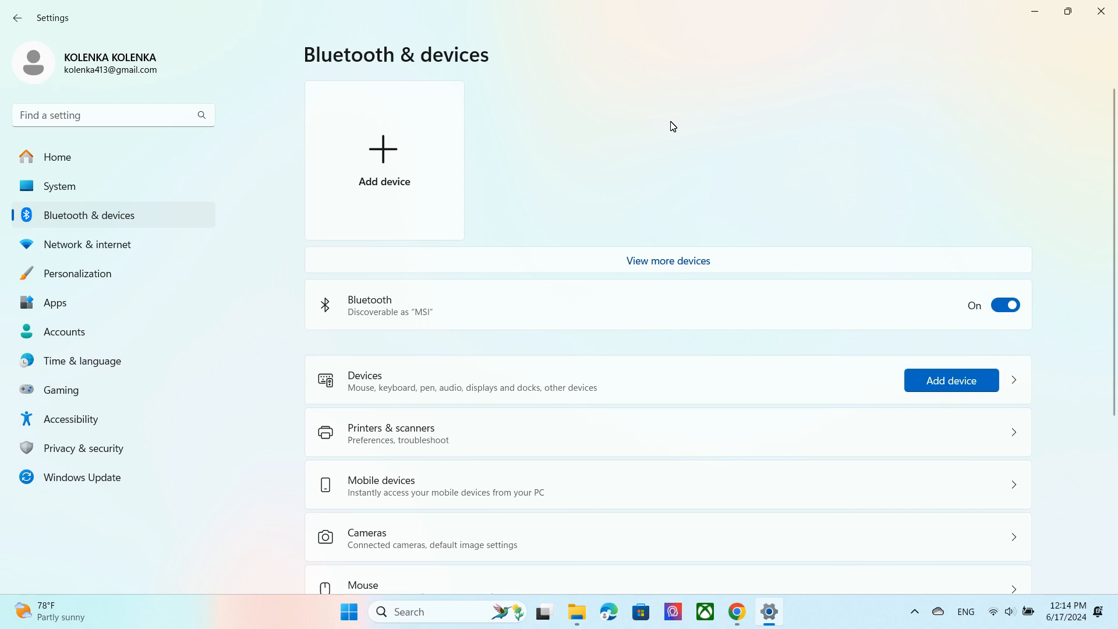
# Add a Bluetooth device and pair the JBL Charge 3 speaker, then dismiss the confirmation
pyautogui.click(383, 160)
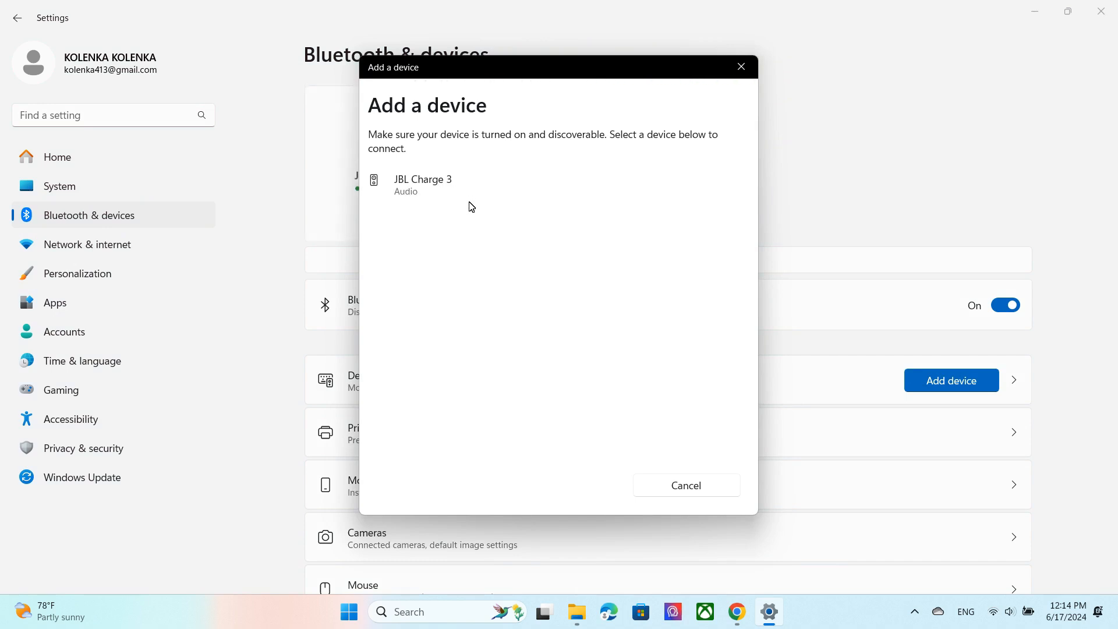
pyautogui.click(422, 184)
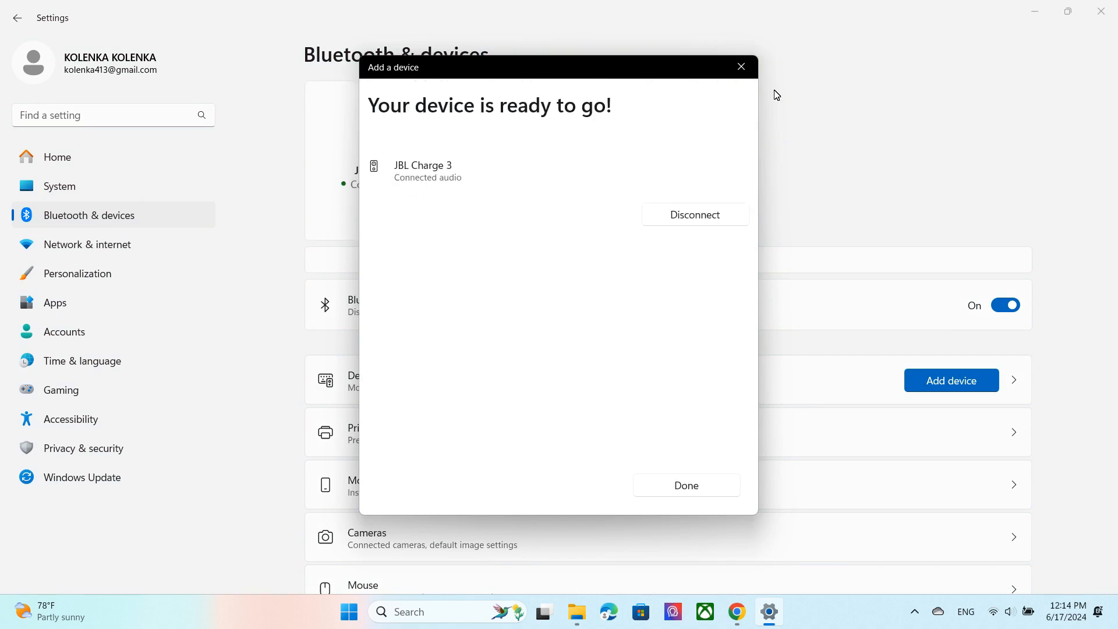
pyautogui.click(686, 484)
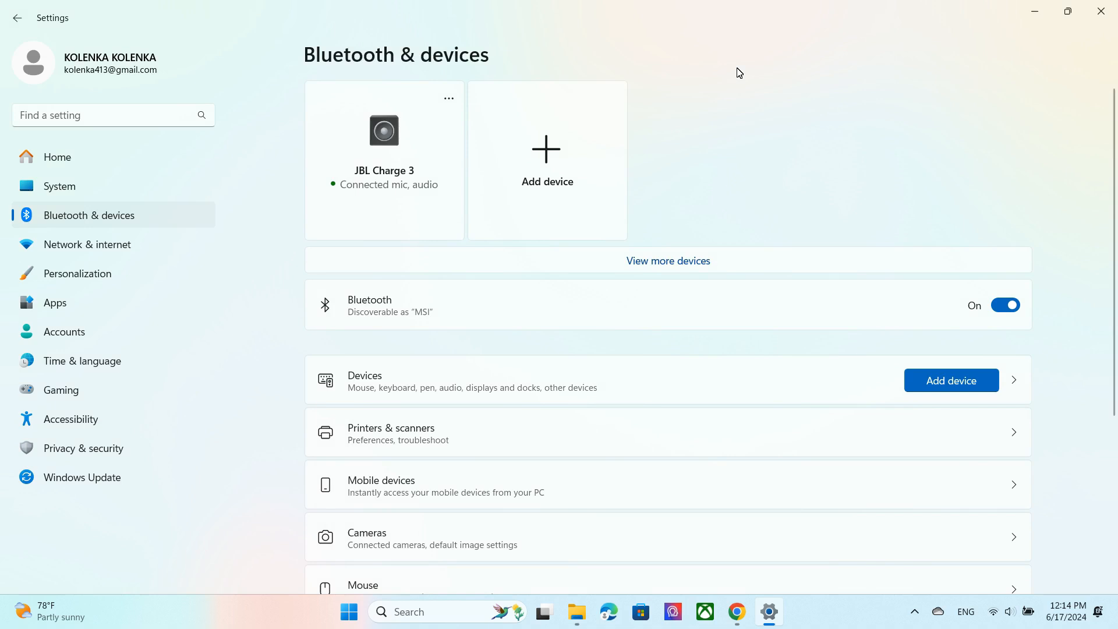
pyautogui.moveTo(785, 95)
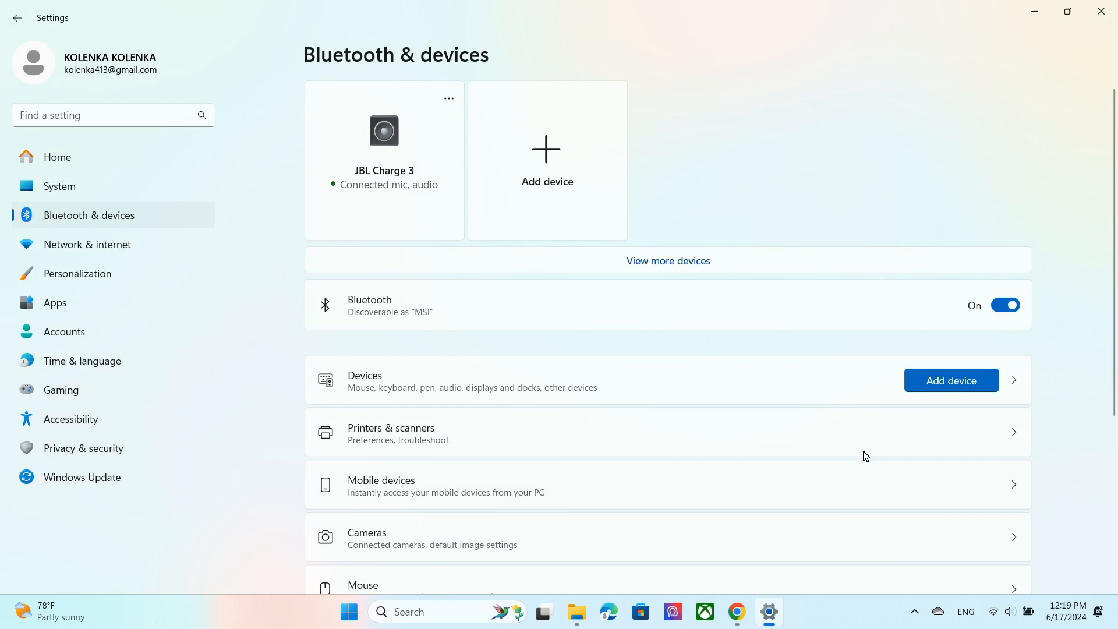
# Switch the Bluetooth toggle to Off, leaving the JBL Charge 3 listed but disconnected
pyautogui.click(1005, 304)
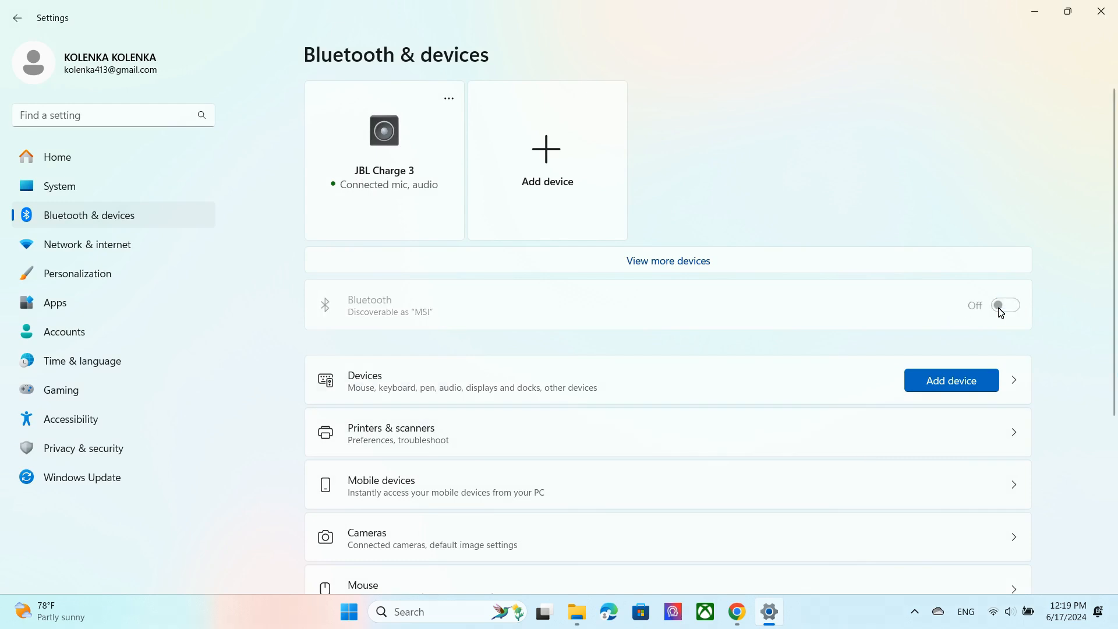
pyautogui.click(1005, 305)
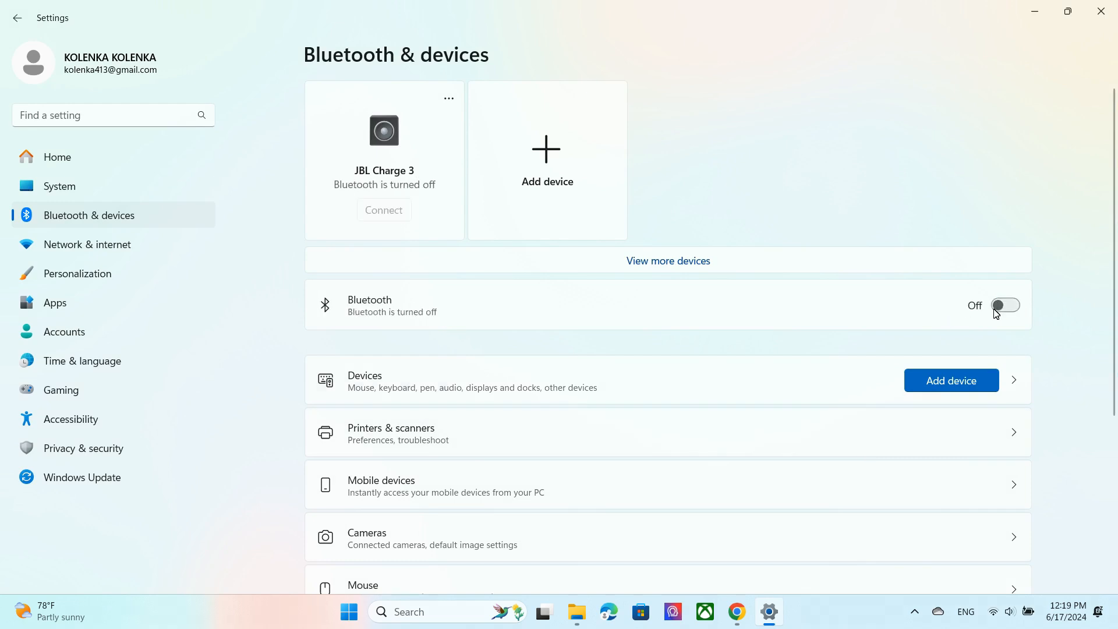